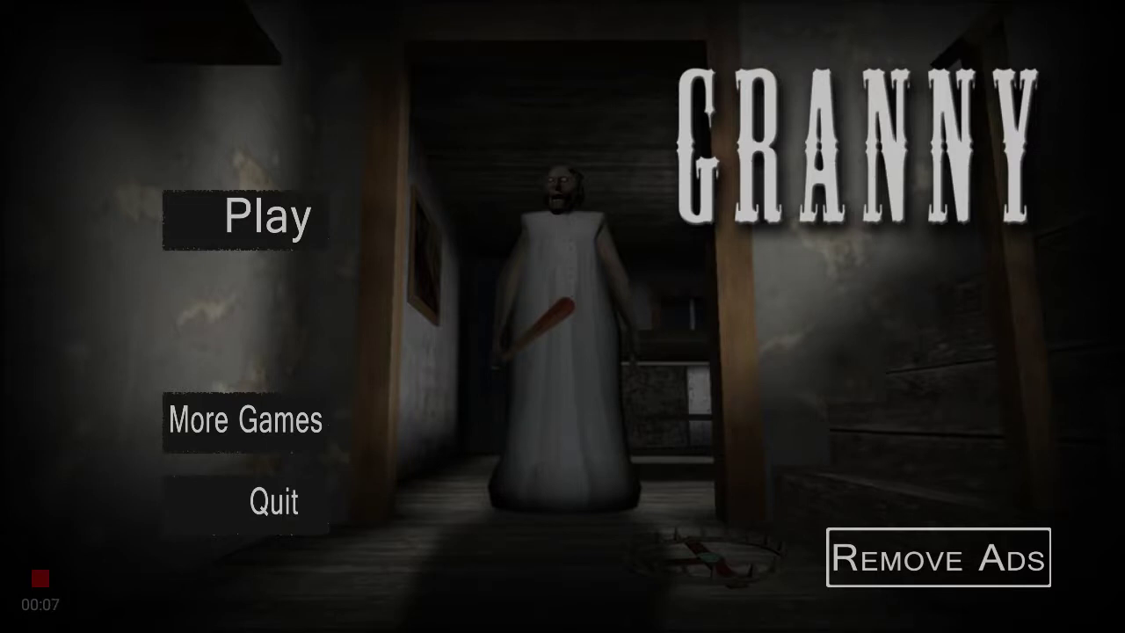
Step: Start a new Granny game on Normal difficulty and dismiss the tips screen
{"action": "left_click", "coordinate": [266, 216]}
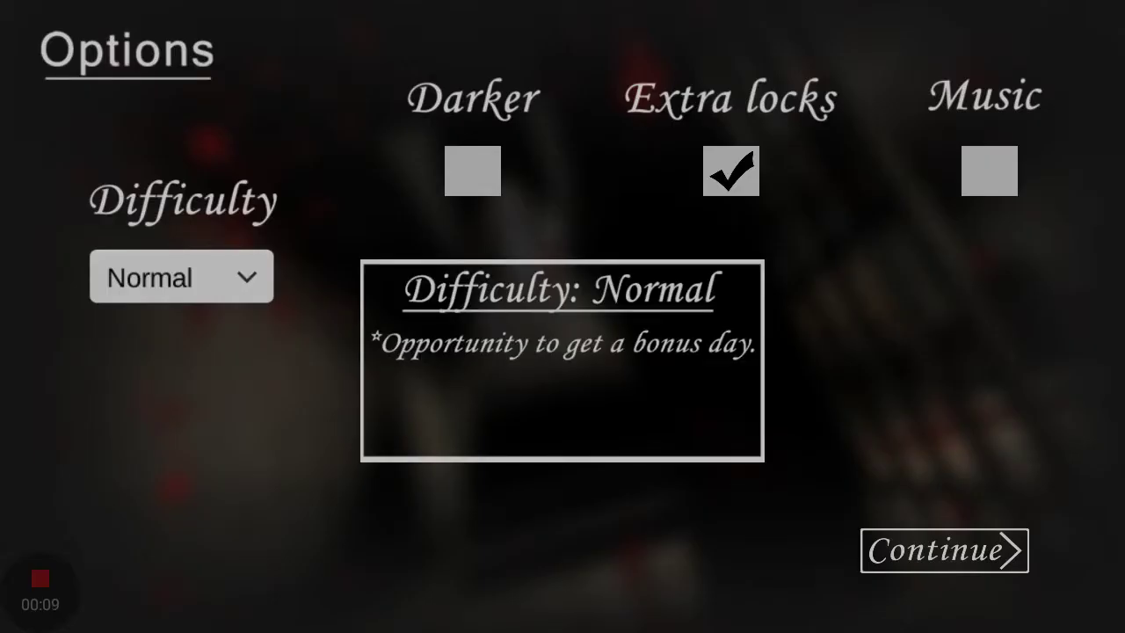
{"action": "left_click", "coordinate": [944, 550]}
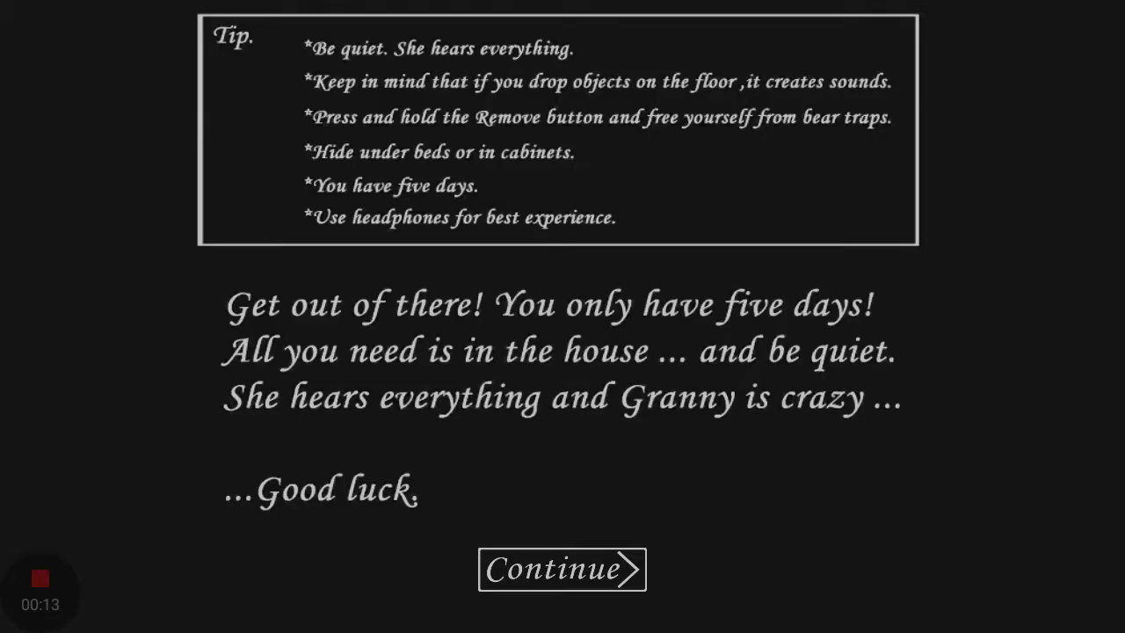
{"action": "left_click", "coordinate": [563, 569]}
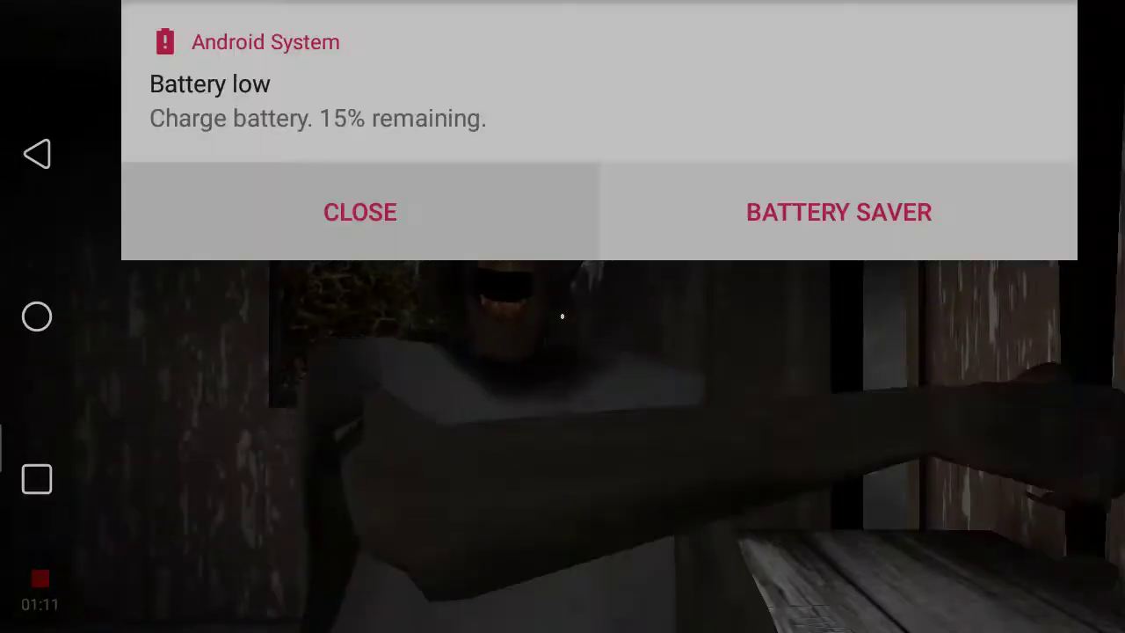
{"action": "left_click", "coordinate": [360, 212]}
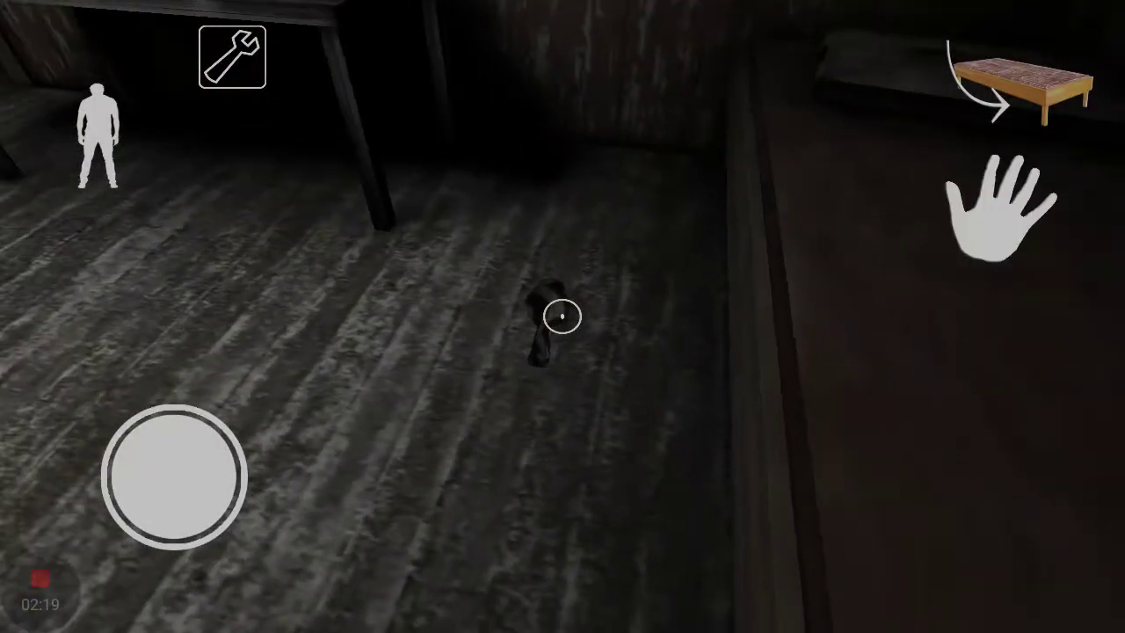
Step: Pick up the small dark object from the wooden floor
{"action": "left_click", "coordinate": [998, 207]}
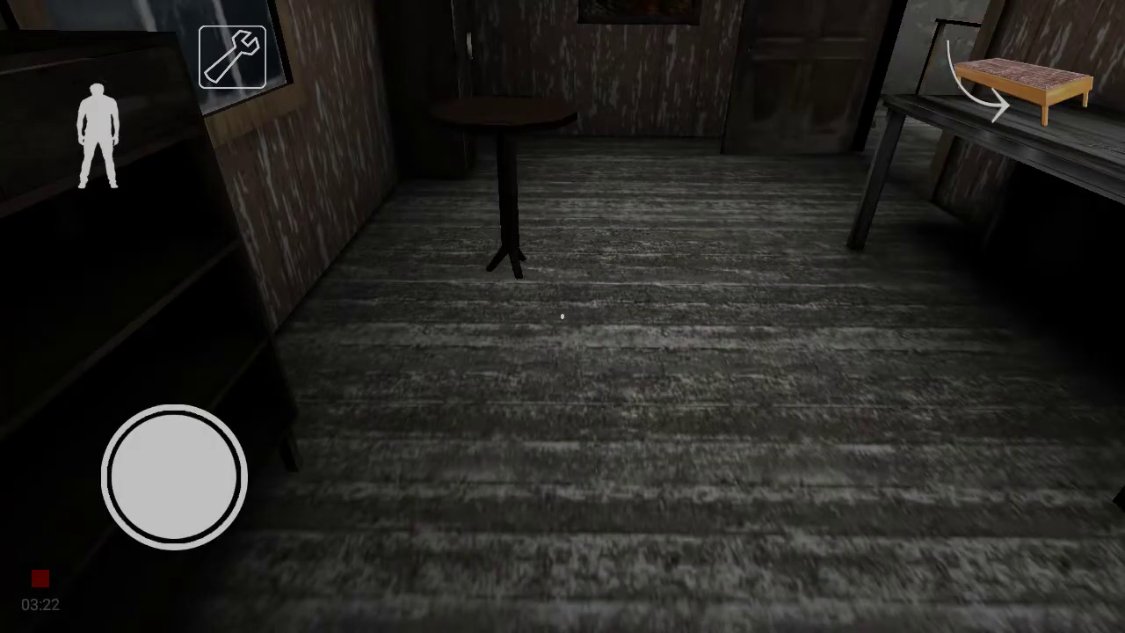
Step: Walk forward past the workbench toward the open doorway
{"action": "left_click_drag", "start_coordinate": [178, 477], "coordinate": [176, 378]}
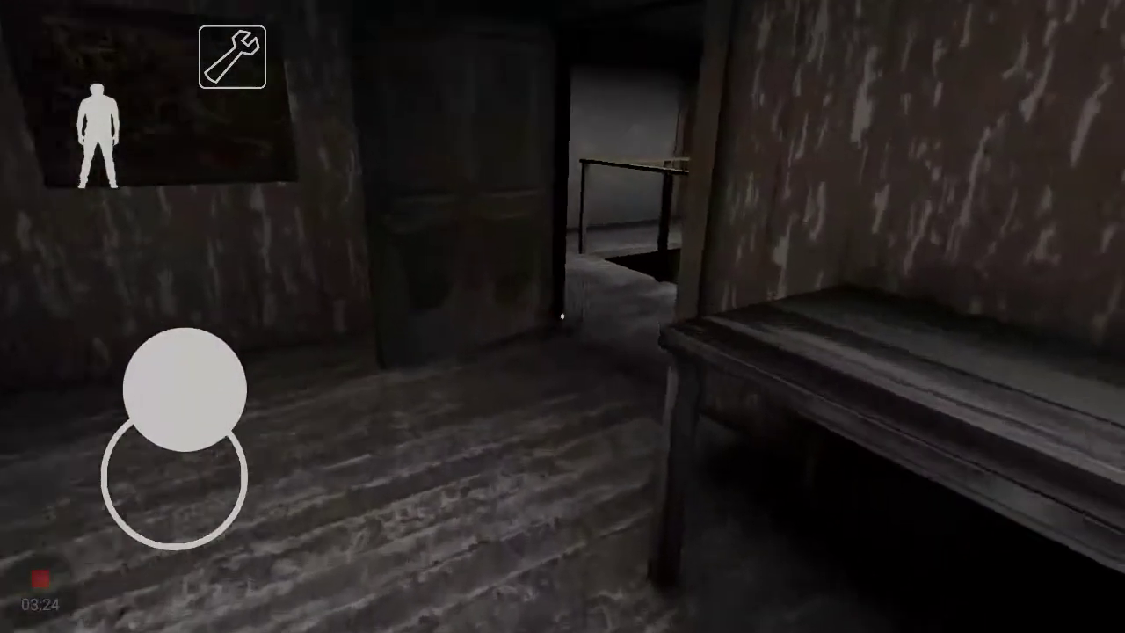